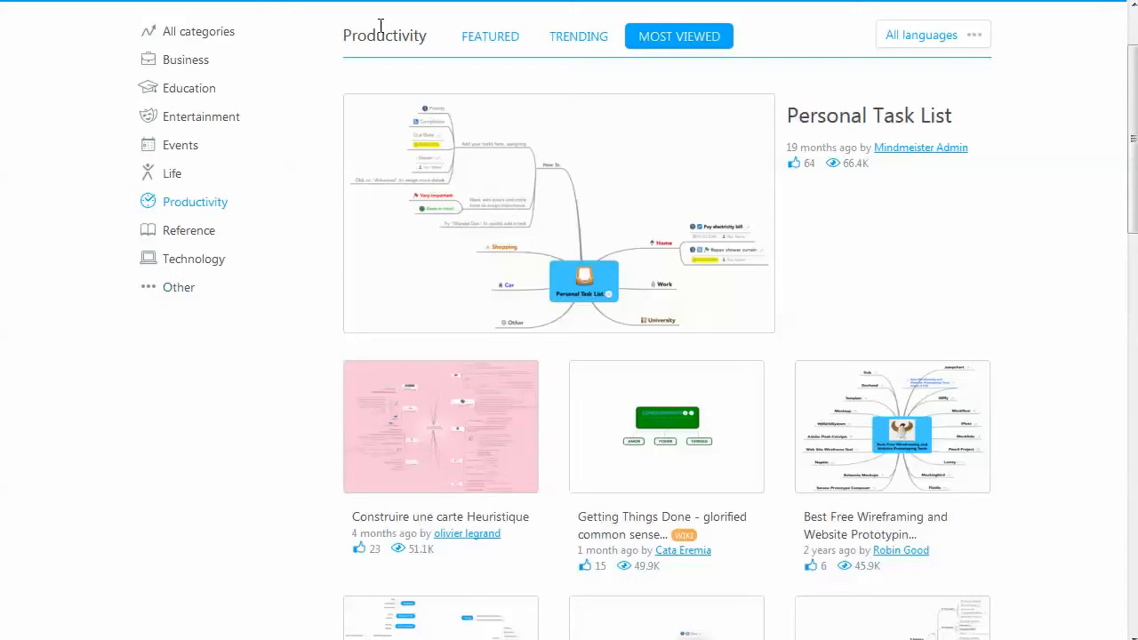
pyautogui.moveTo(768, 395)
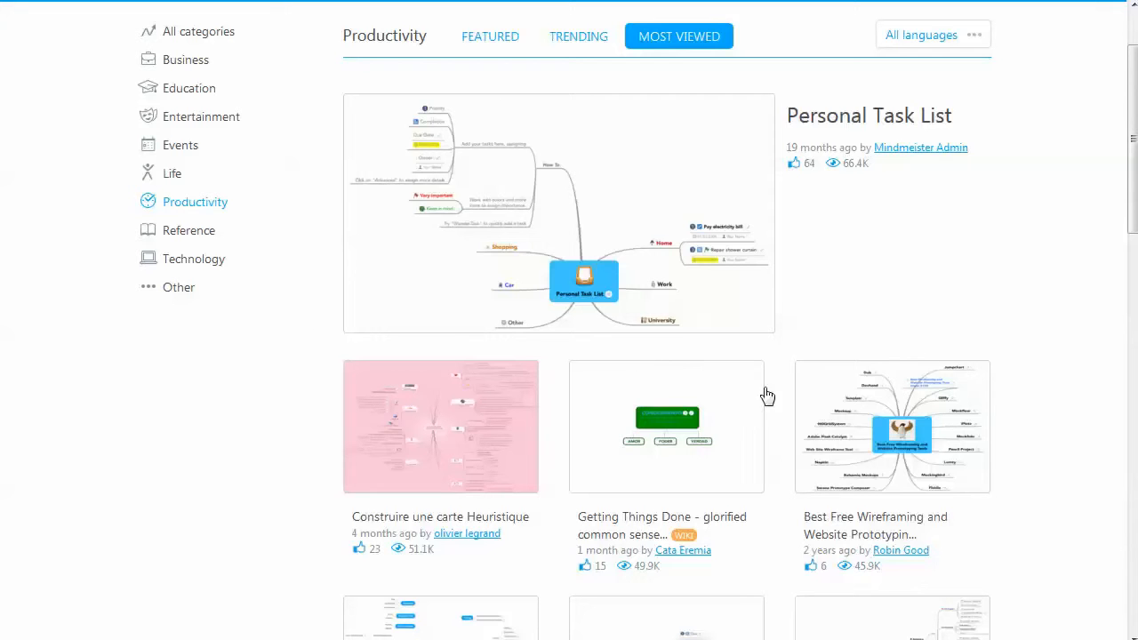
pyautogui.moveTo(625, 395)
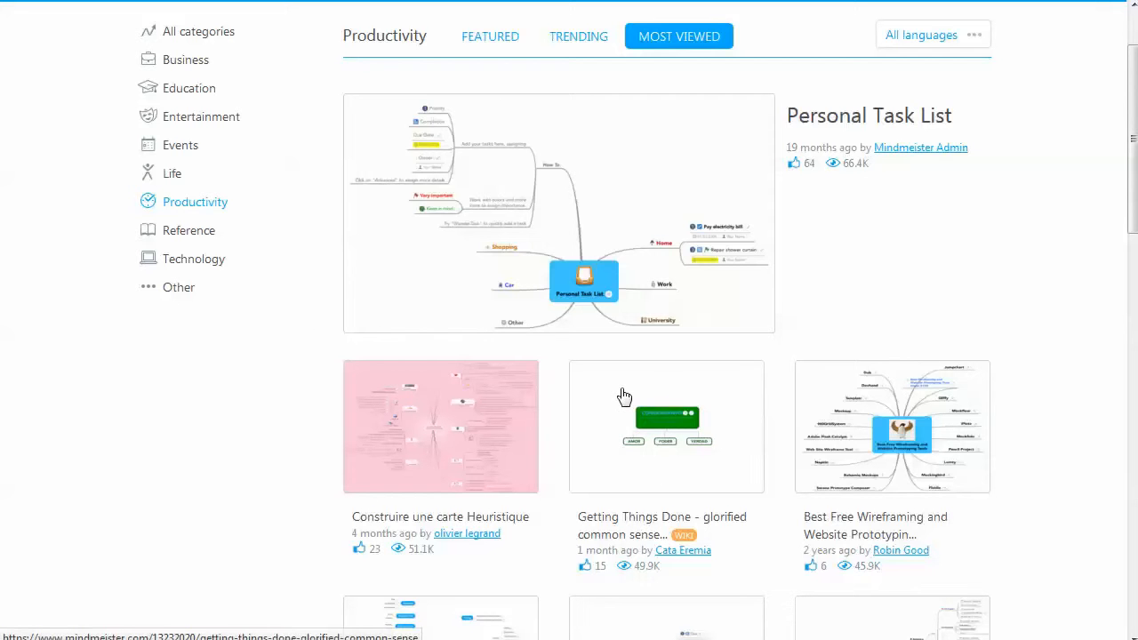
pyautogui.moveTo(185, 61)
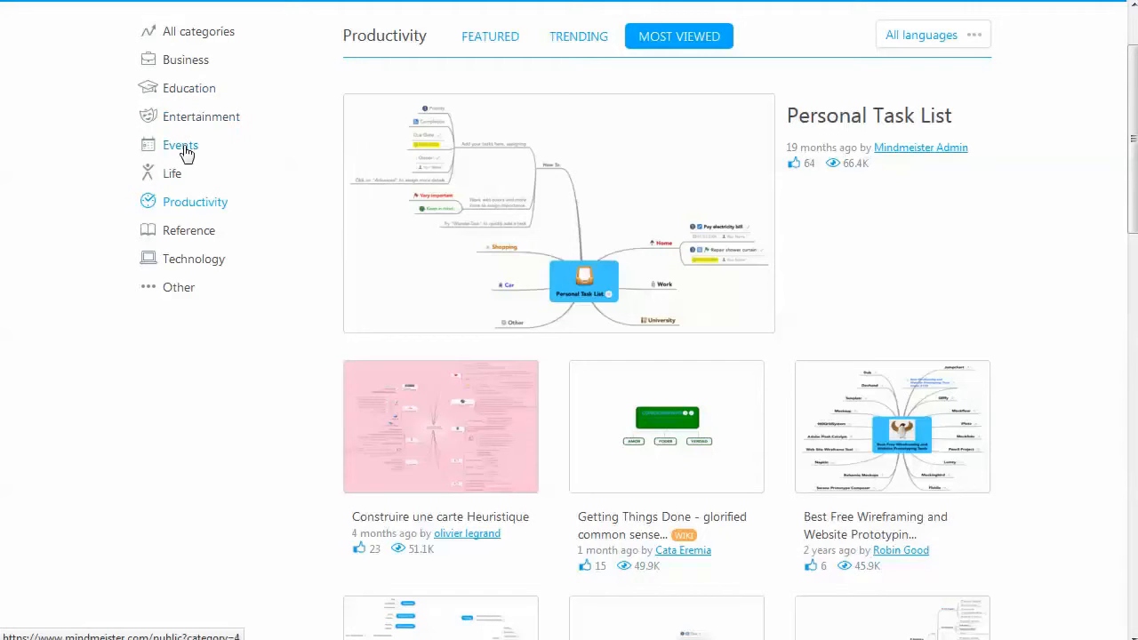
pyautogui.moveTo(193, 260)
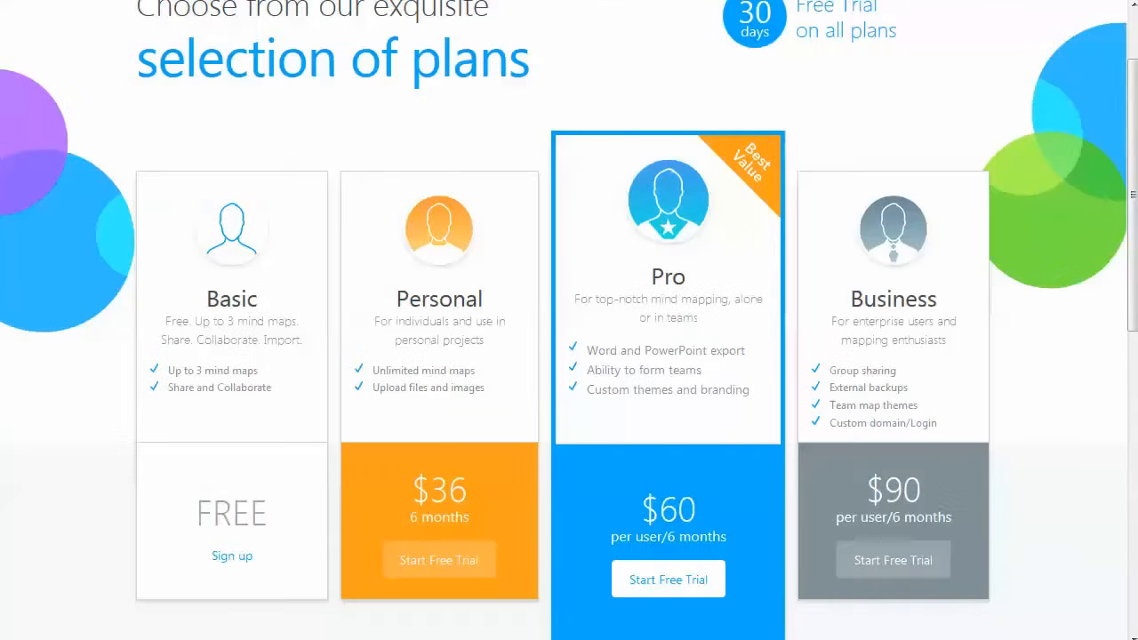
pyautogui.moveTo(321, 134)
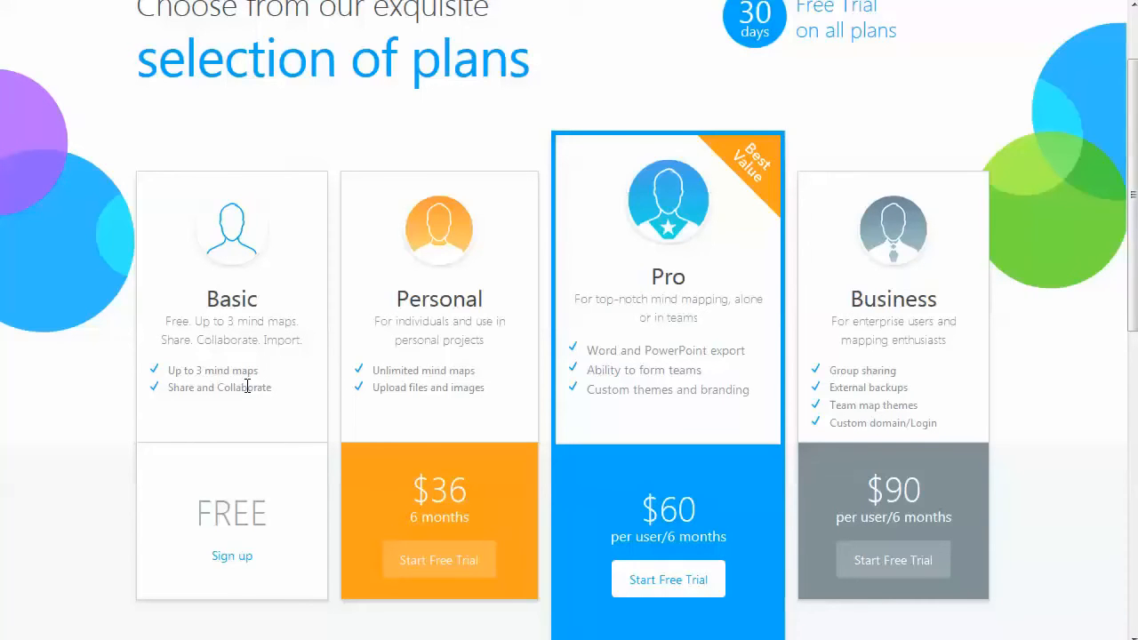
pyautogui.moveTo(665, 292)
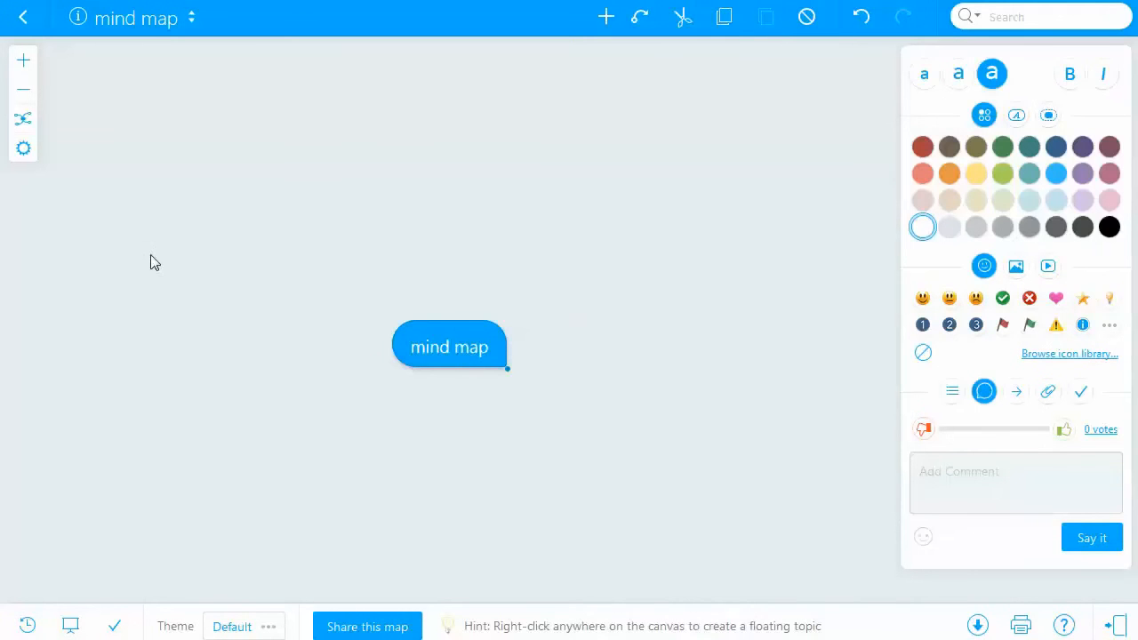
pyautogui.moveTo(572, 383)
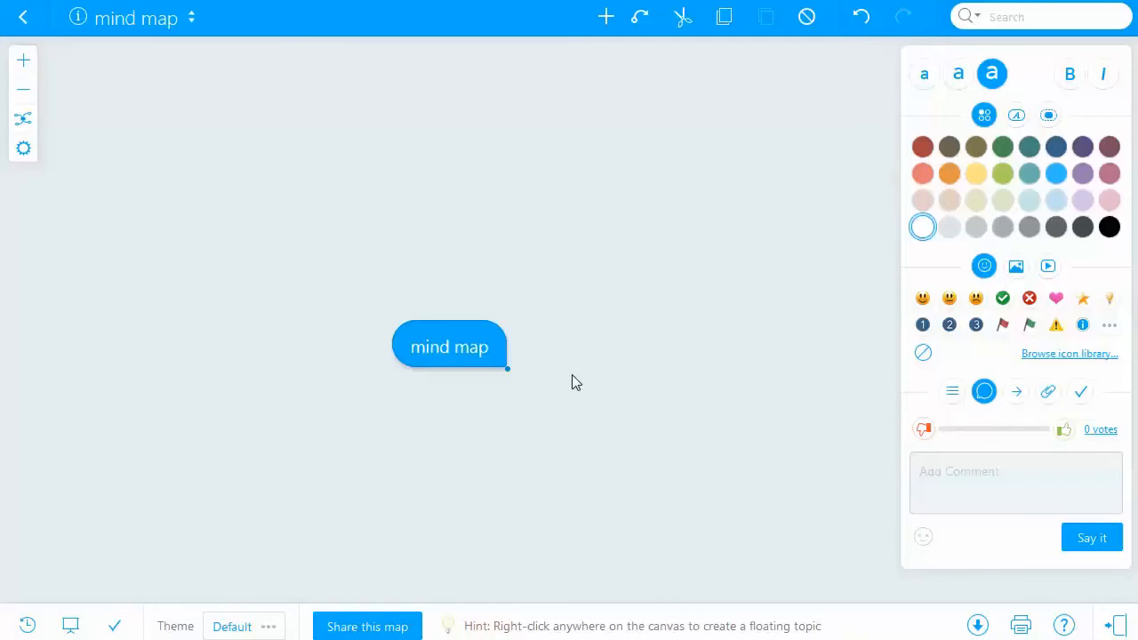
pyautogui.moveTo(465, 342)
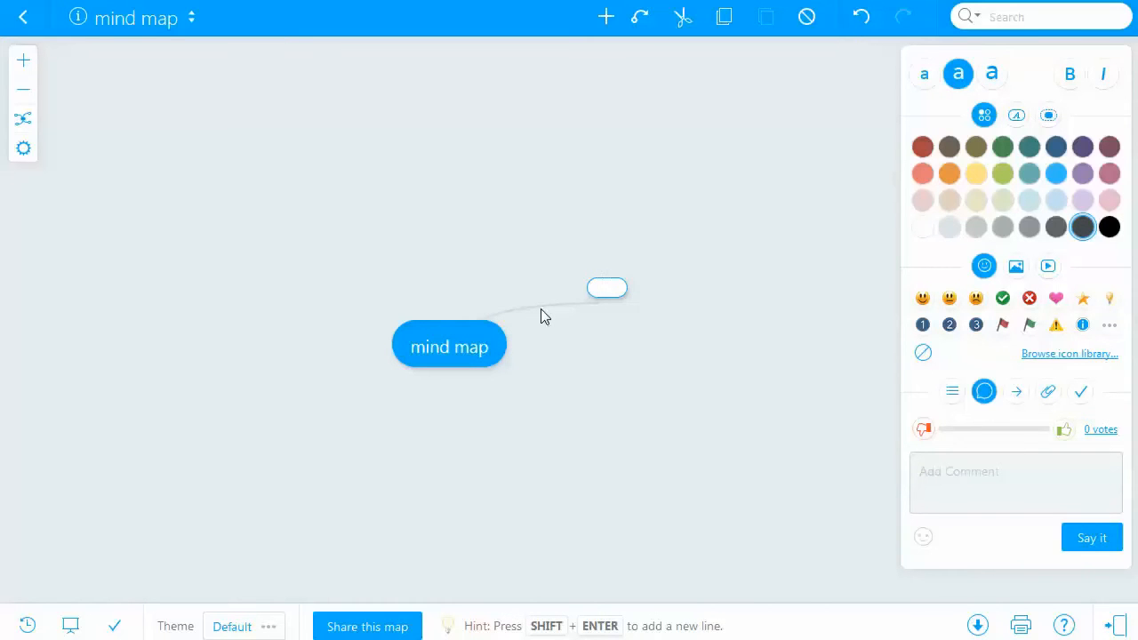
# Step: Name the new child topics 'mind map2' and append '222' to the third, making 'mind map 2222'
pyautogui.write('mind map2')
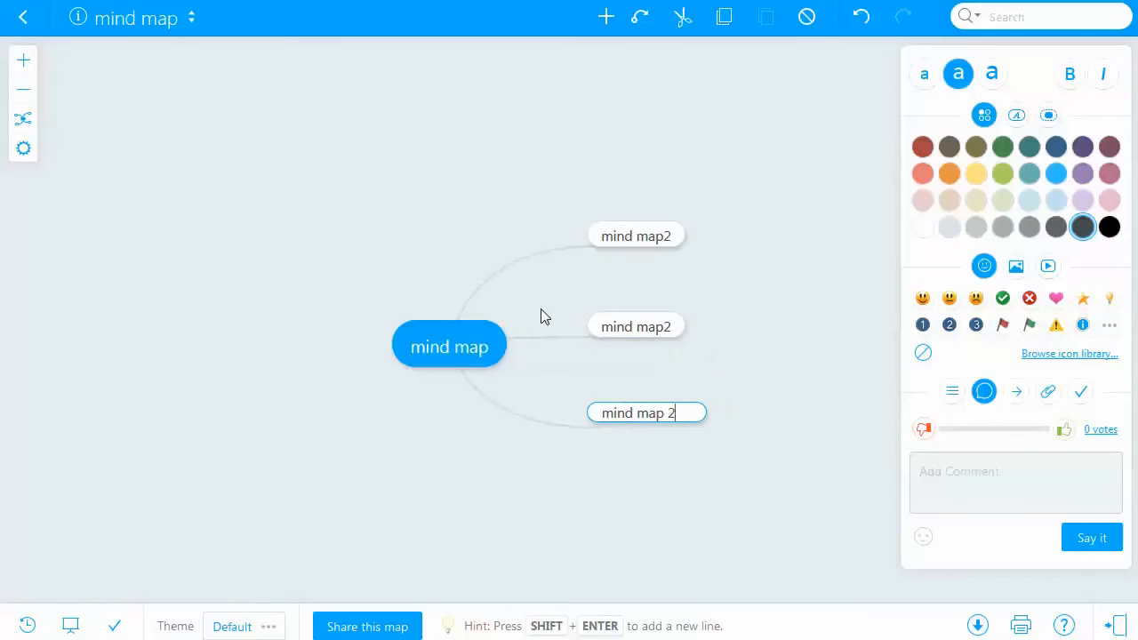
pyautogui.write('222')
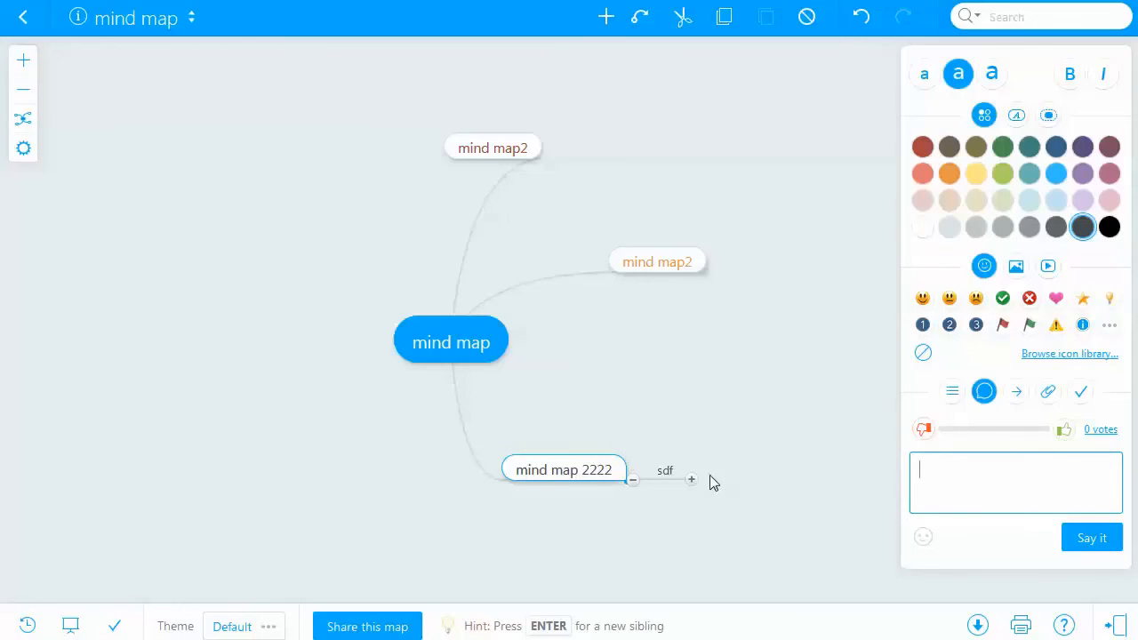
pyautogui.moveTo(692, 427)
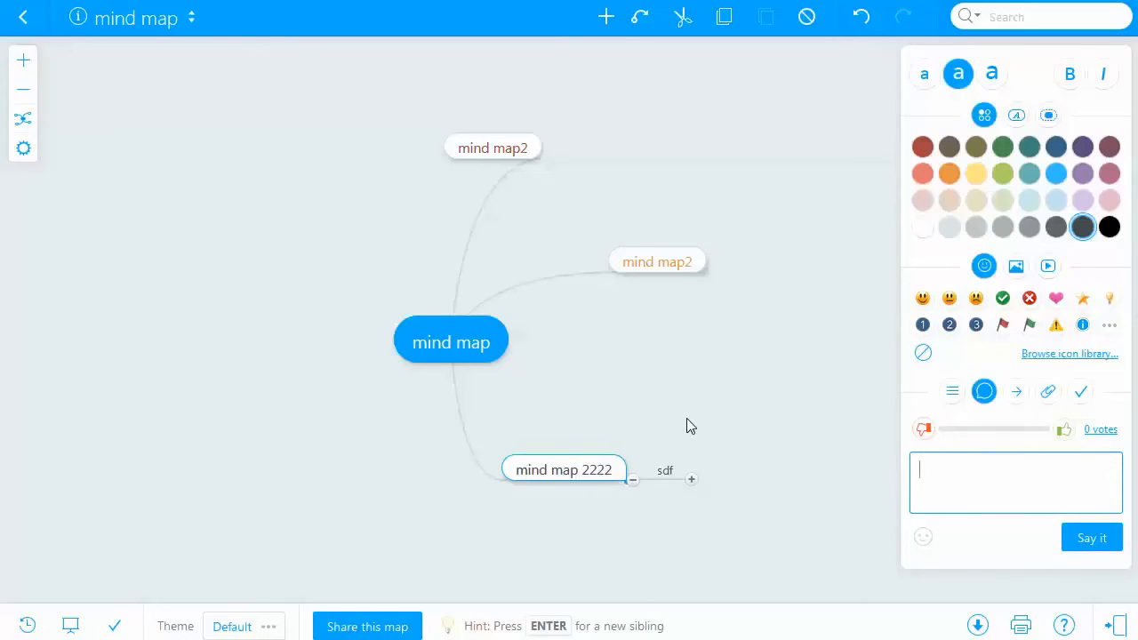
pyautogui.moveTo(732, 369)
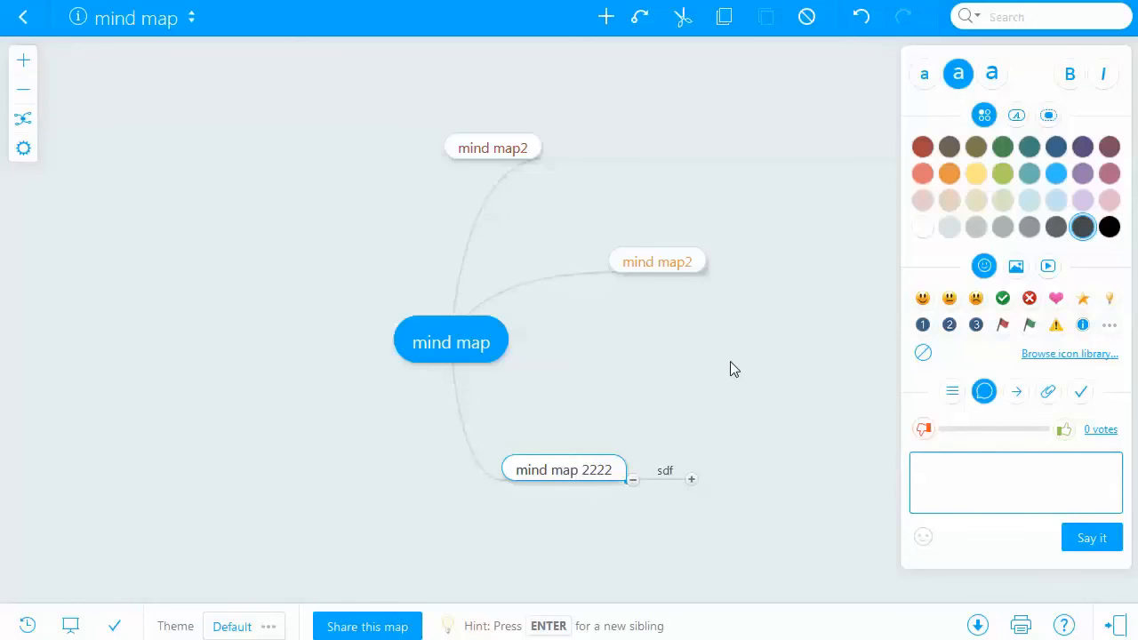
# Step: Start a comment on the 'mind map 2222' topic via its Add Comment box
pyautogui.click(1016, 482)
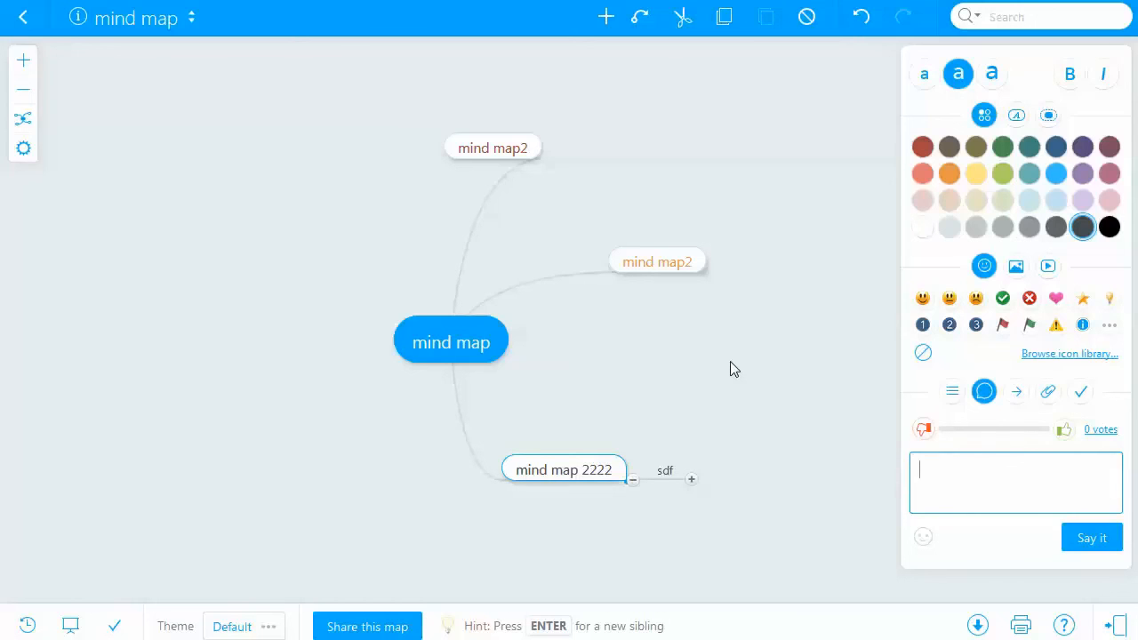